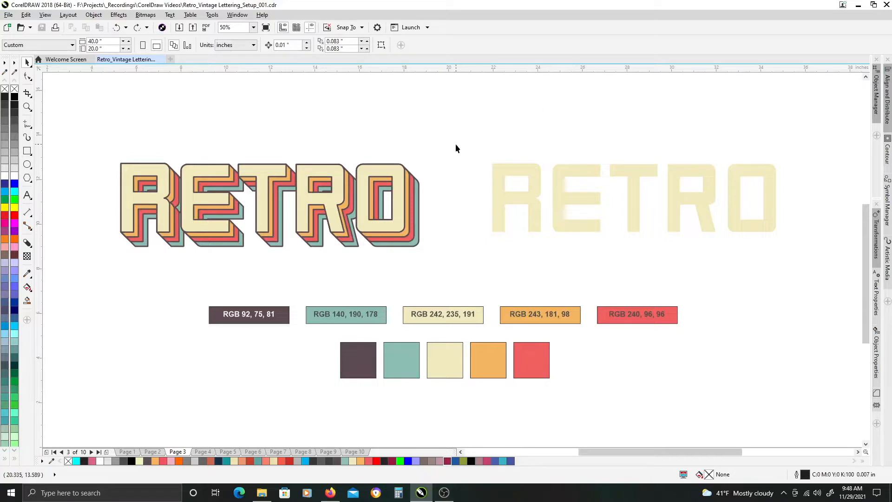
pyautogui.moveTo(86, 161)
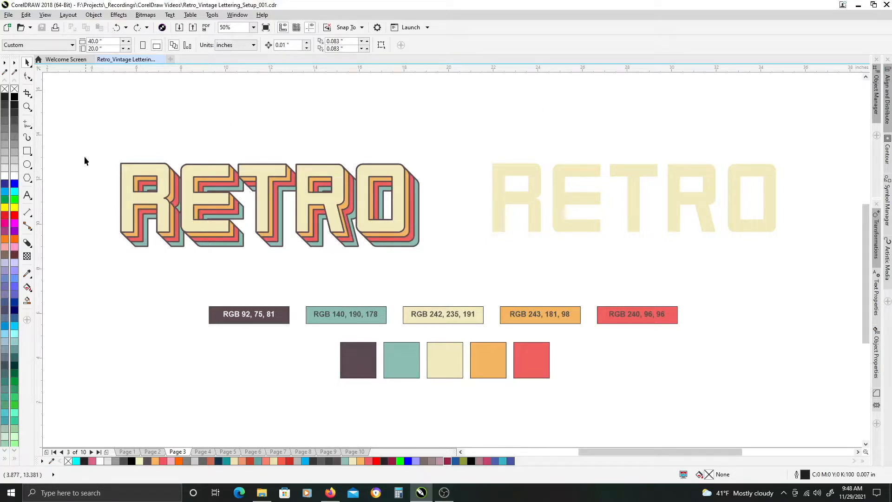
pyautogui.moveTo(447, 260)
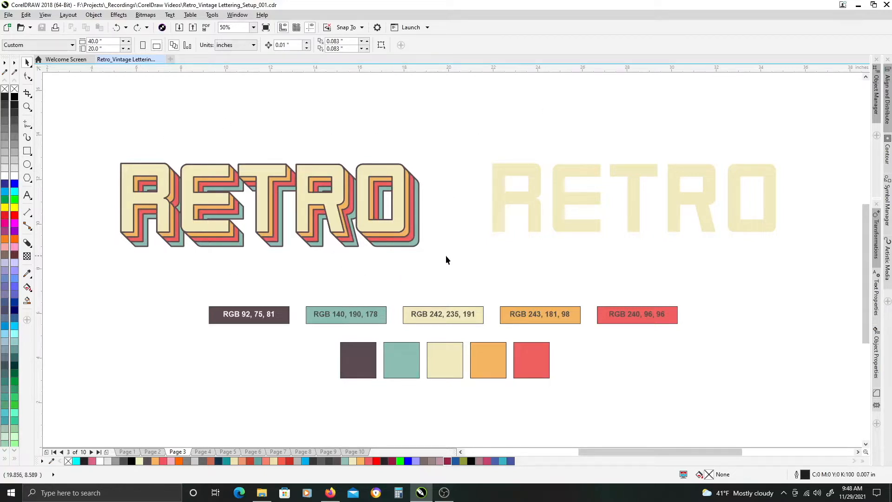
pyautogui.moveTo(368, 247)
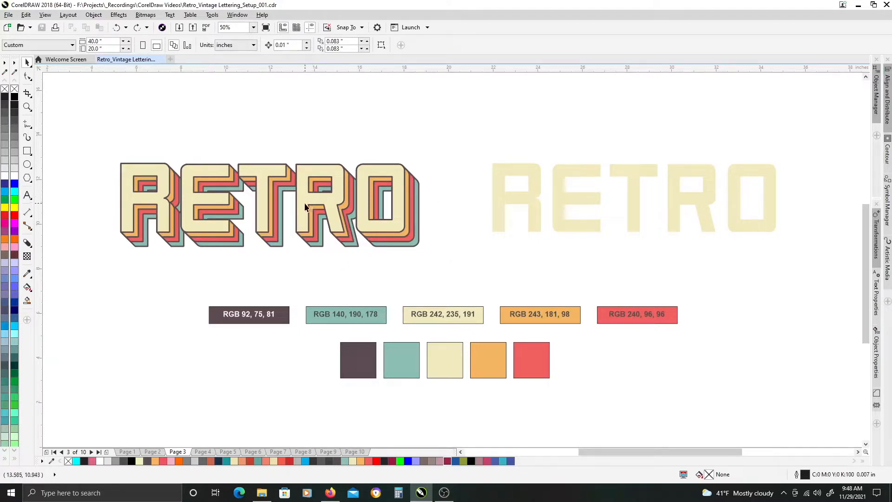
pyautogui.moveTo(313, 246)
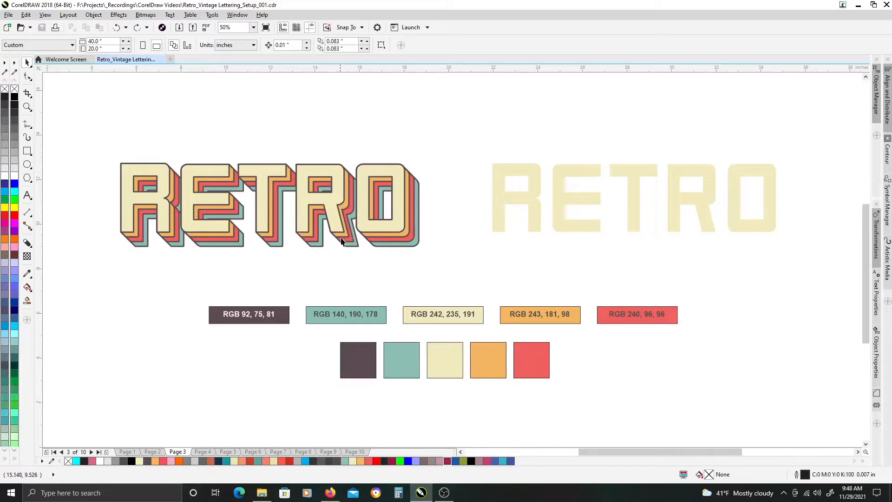
pyautogui.moveTo(113, 123)
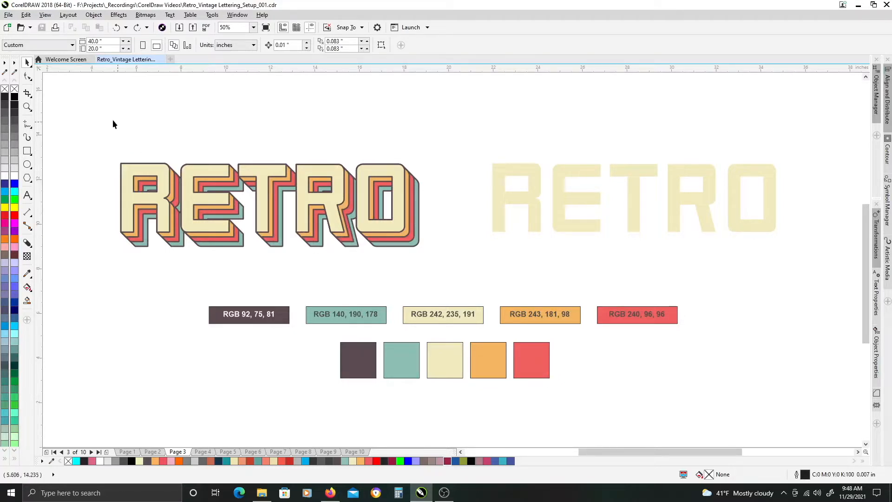
pyautogui.moveTo(457, 226)
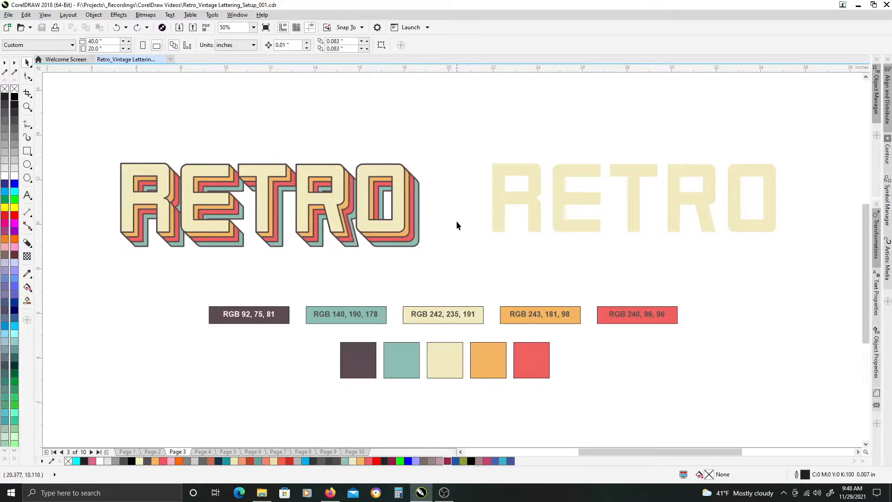
pyautogui.moveTo(501, 192)
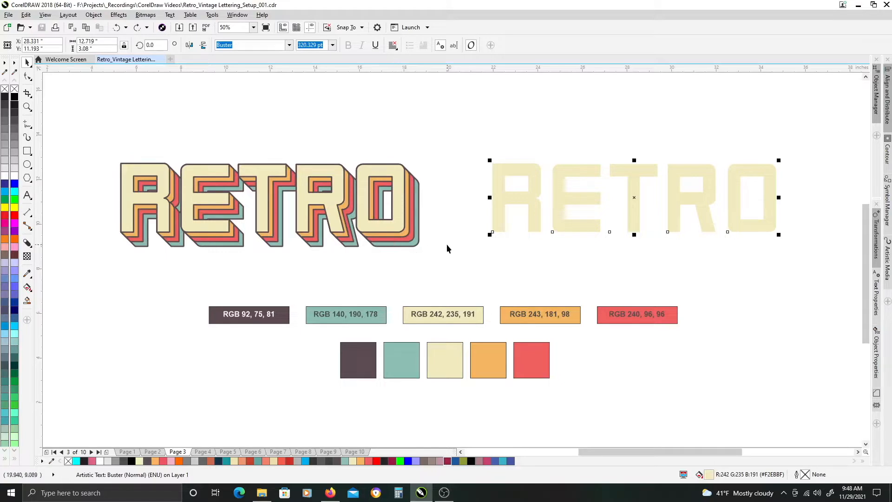
pyautogui.moveTo(467, 216)
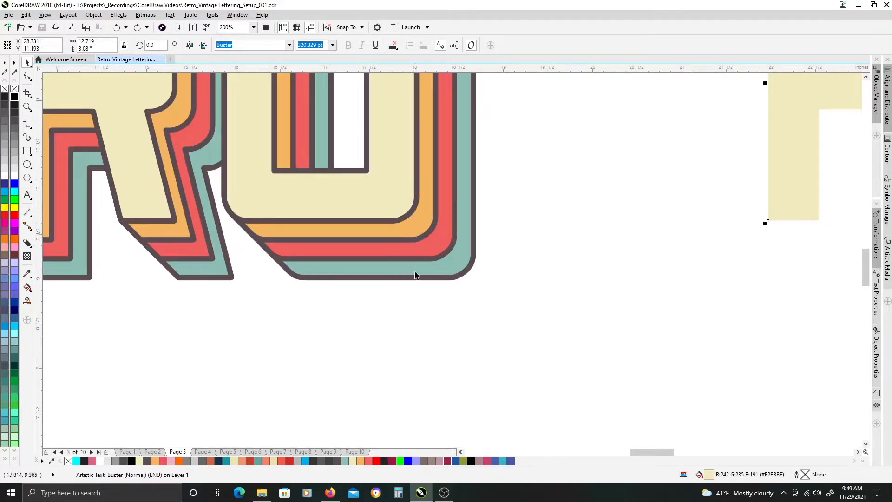
pyautogui.moveTo(394, 249)
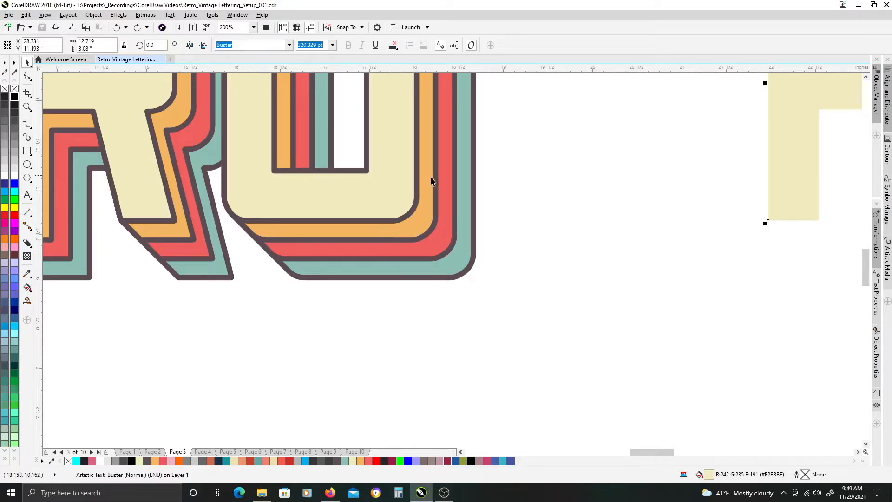
# Step: Activate the Block Shadow tool from the interactive effects flyout with the cream RETRO text selected
pyautogui.scroll(-3)
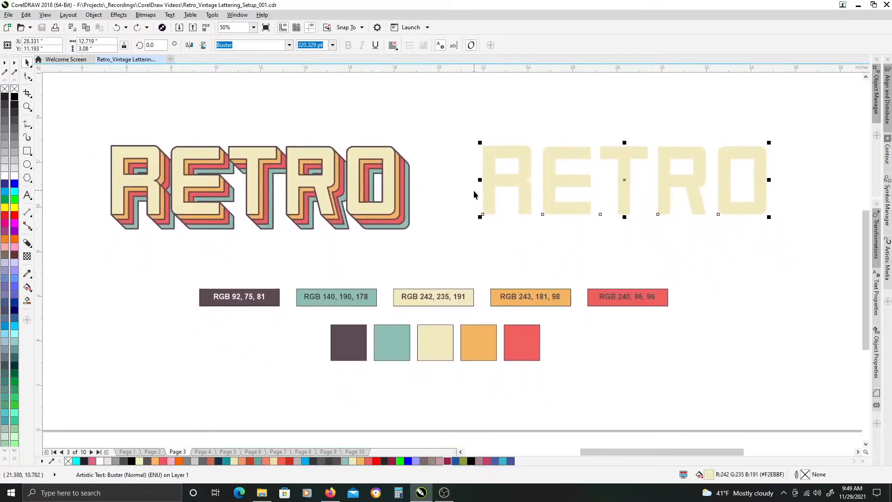
pyautogui.moveTo(461, 122)
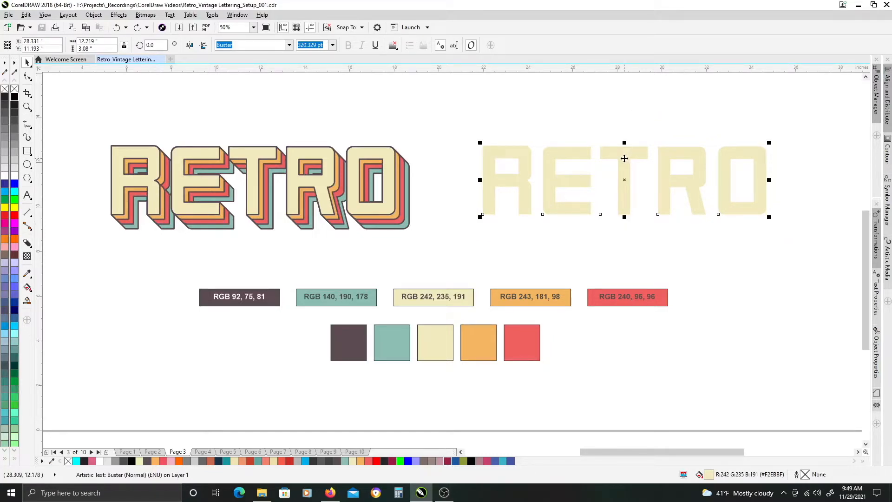
pyautogui.moveTo(399, 220)
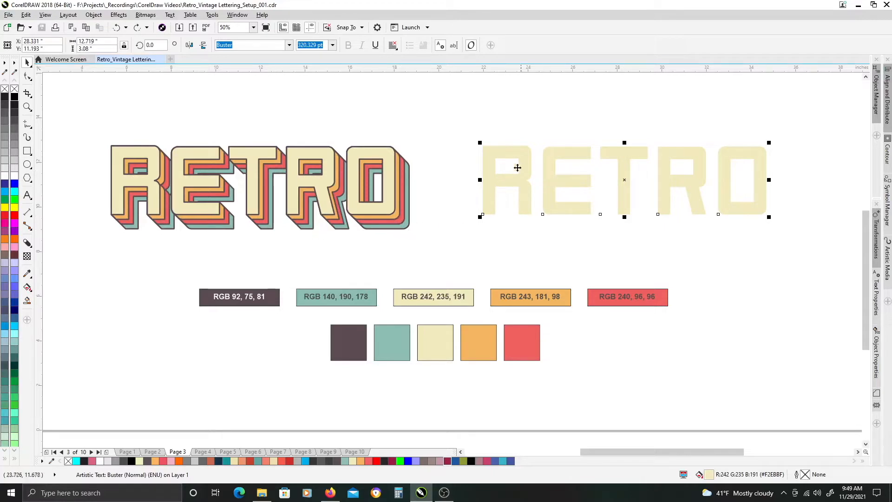
pyautogui.click(27, 243)
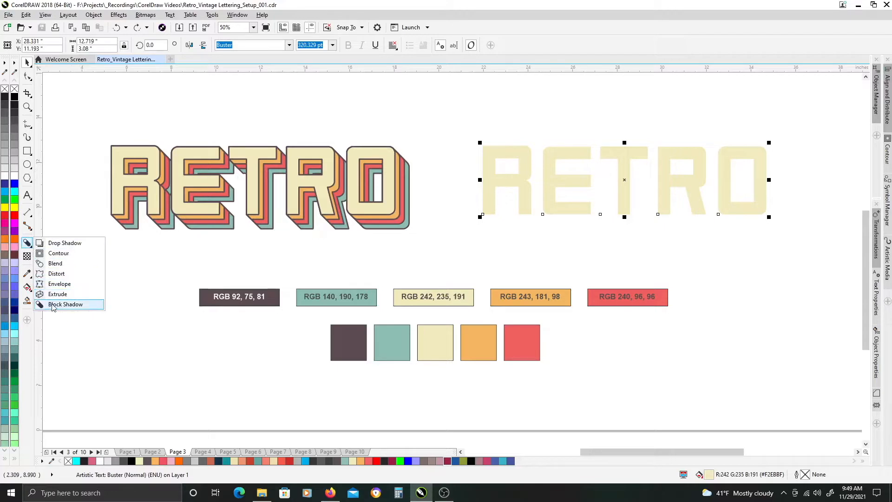
pyautogui.click(65, 304)
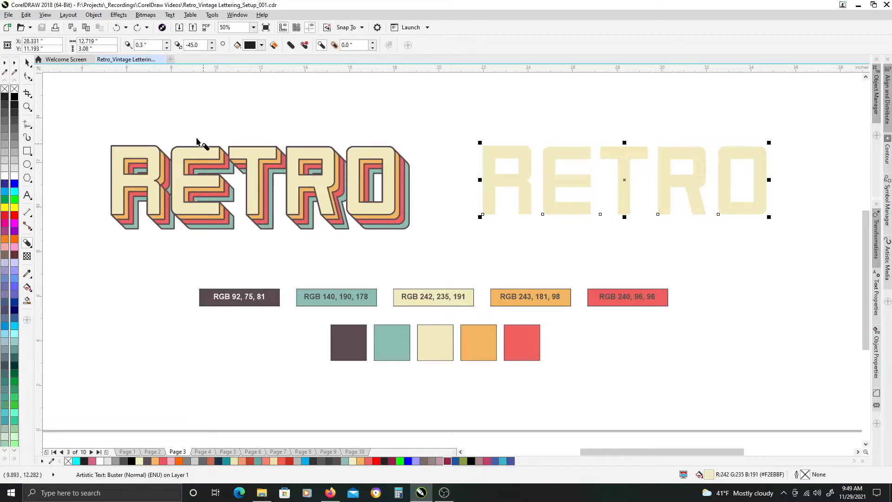
pyautogui.click(147, 45)
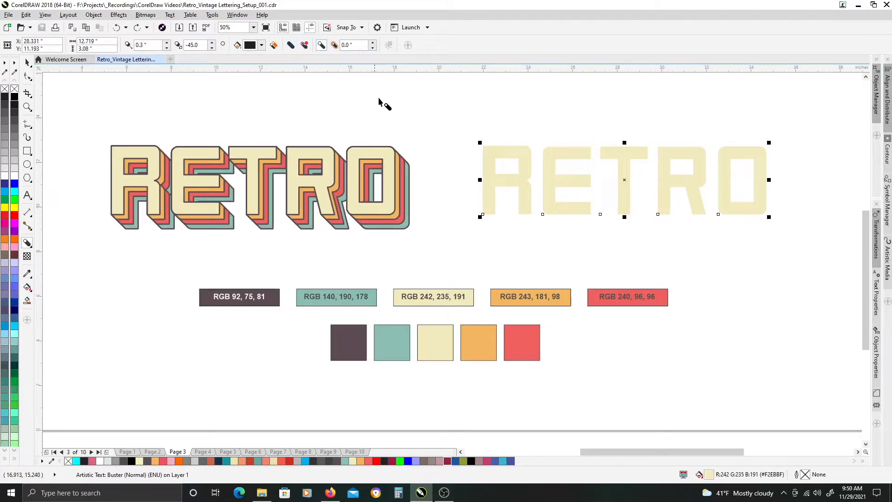
pyautogui.moveTo(489, 159)
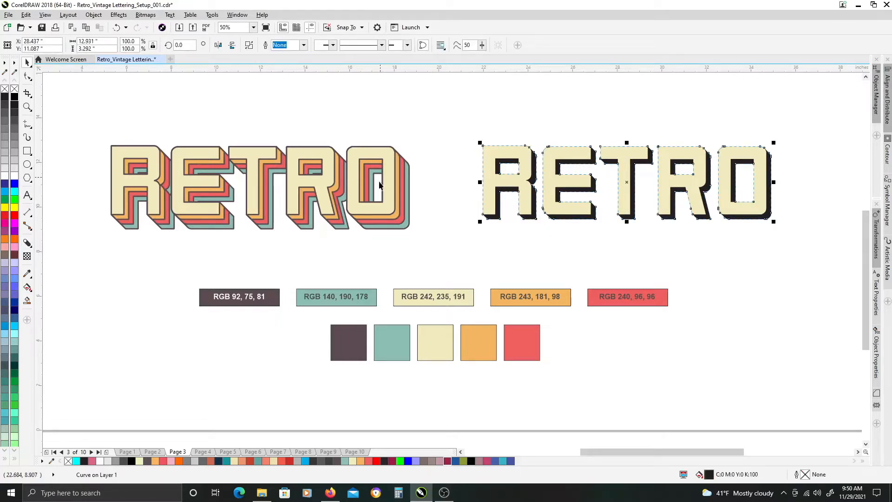
pyautogui.moveTo(375, 221)
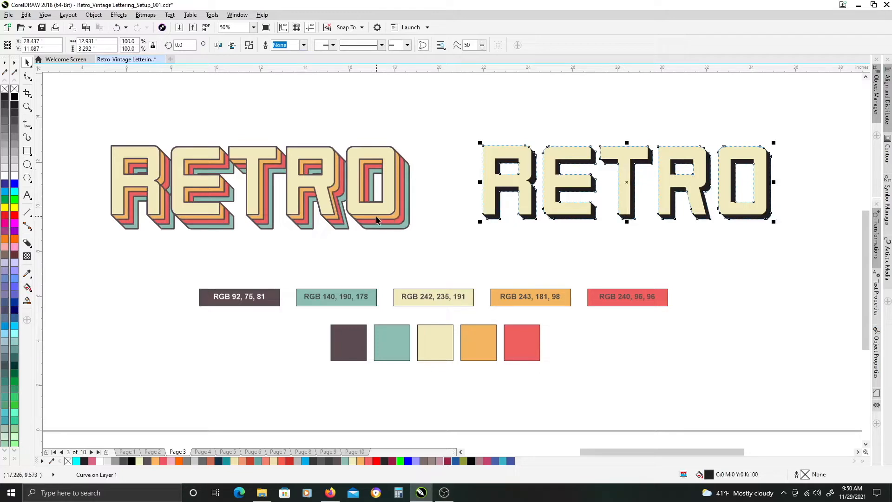
pyautogui.moveTo(467, 331)
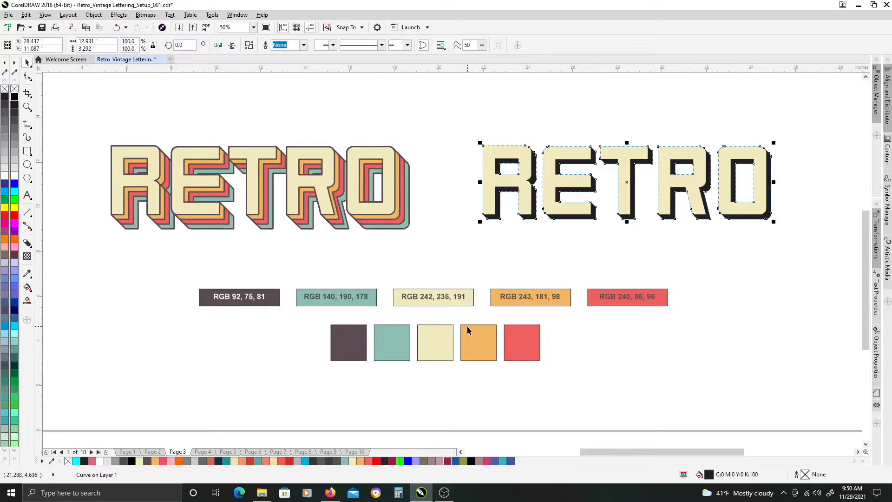
# Step: Copy the orange palette swatch's fill onto the RETRO text's block shadow, then reselect the text
pyautogui.click(479, 342)
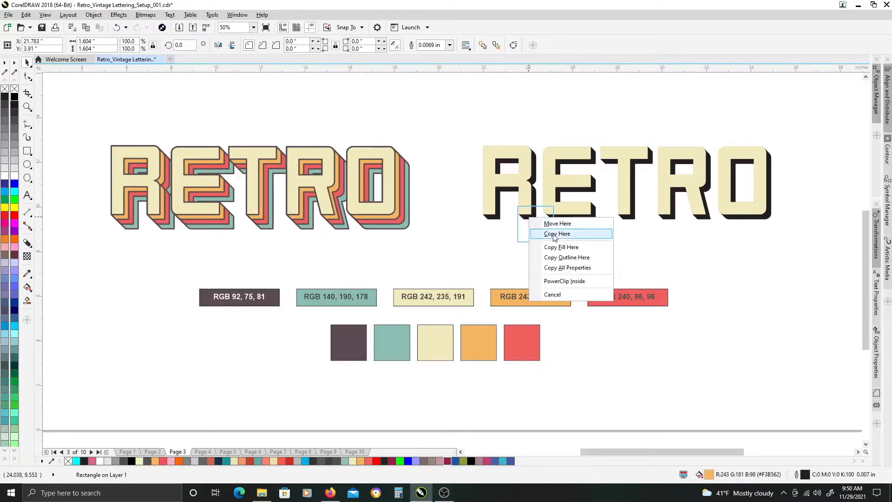
pyautogui.click(562, 246)
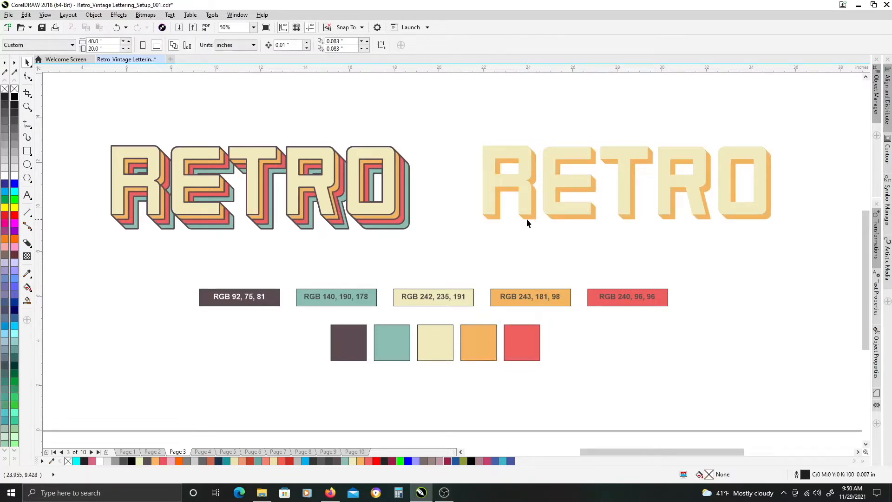
pyautogui.moveTo(407, 230)
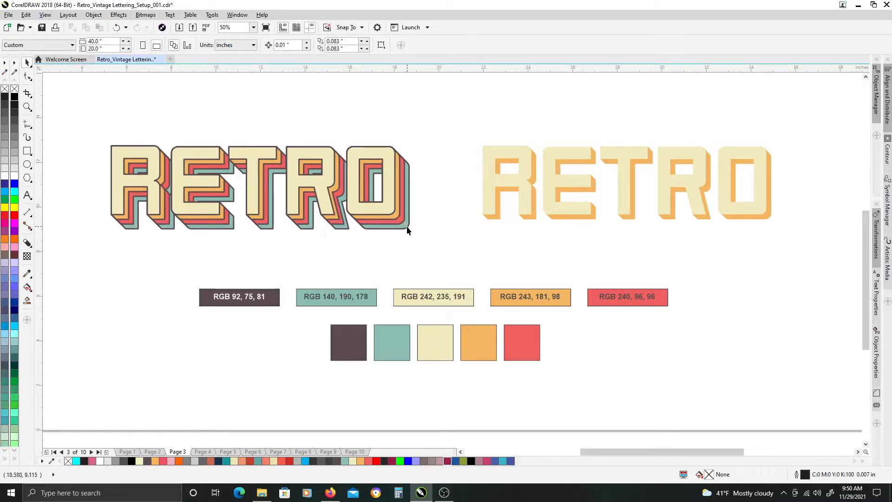
pyautogui.moveTo(525, 209)
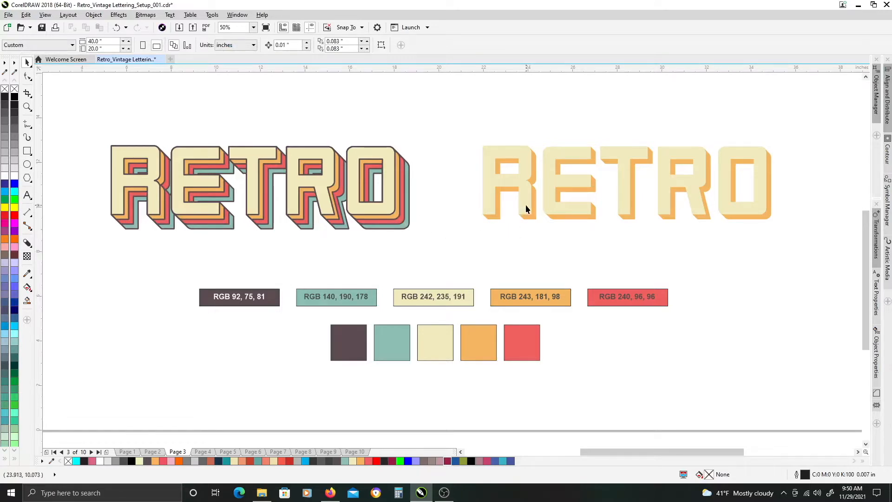
pyautogui.moveTo(525, 196)
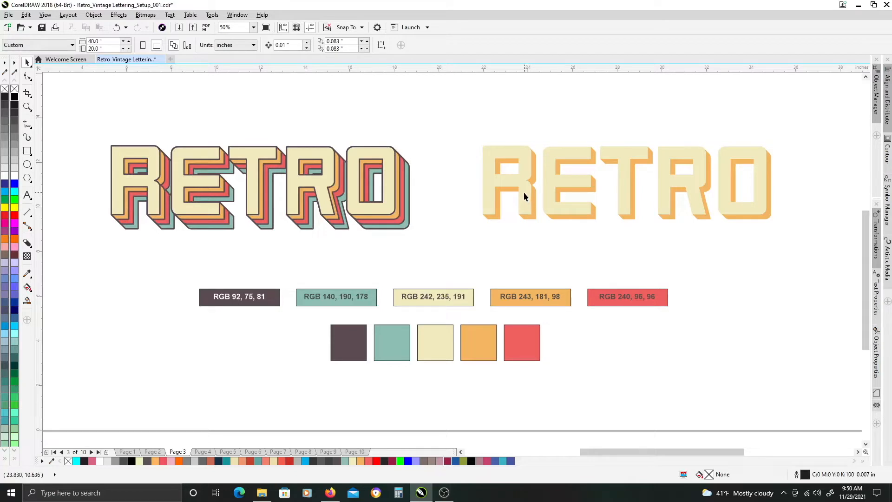
pyautogui.click(624, 180)
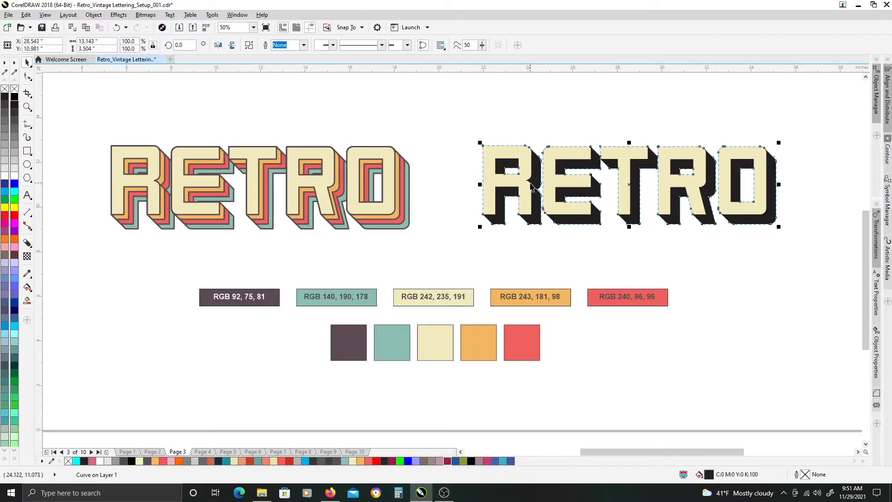
pyautogui.moveTo(447, 337)
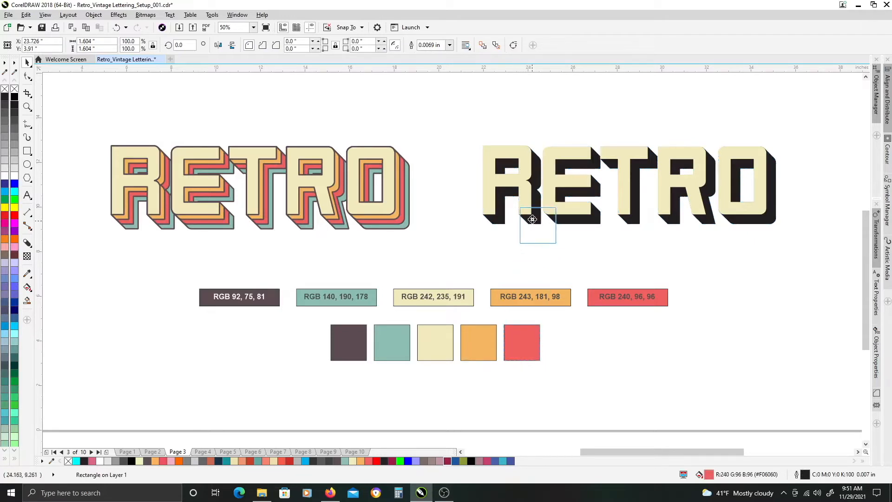
# Step: Copy the coral red swatch's fill onto the deeper second block shadow and deselect
pyautogui.click(521, 342)
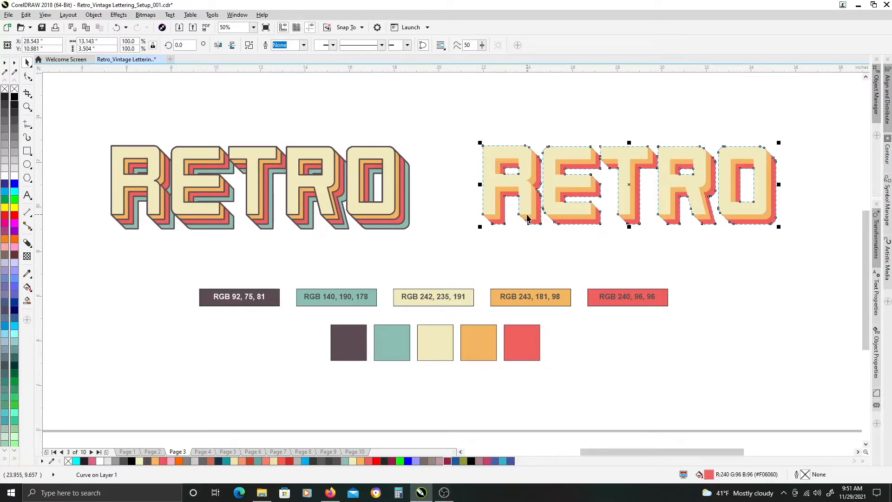
pyautogui.click(498, 252)
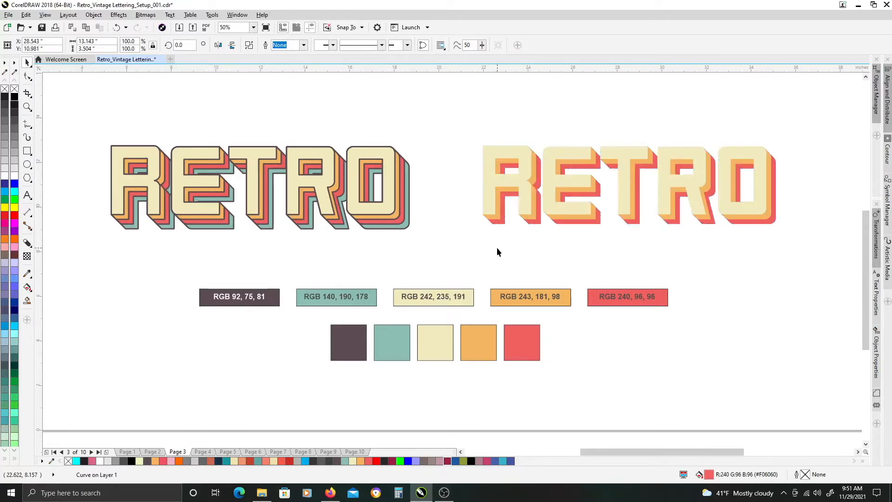
# Step: Add a third block shadow layer, copy the teal swatch fill onto it and deselect the lettering
pyautogui.click(625, 183)
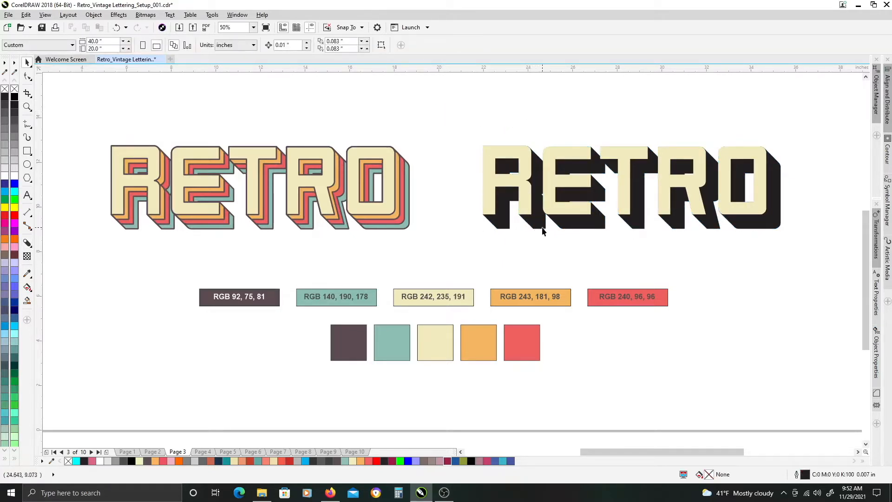
pyautogui.click(392, 342)
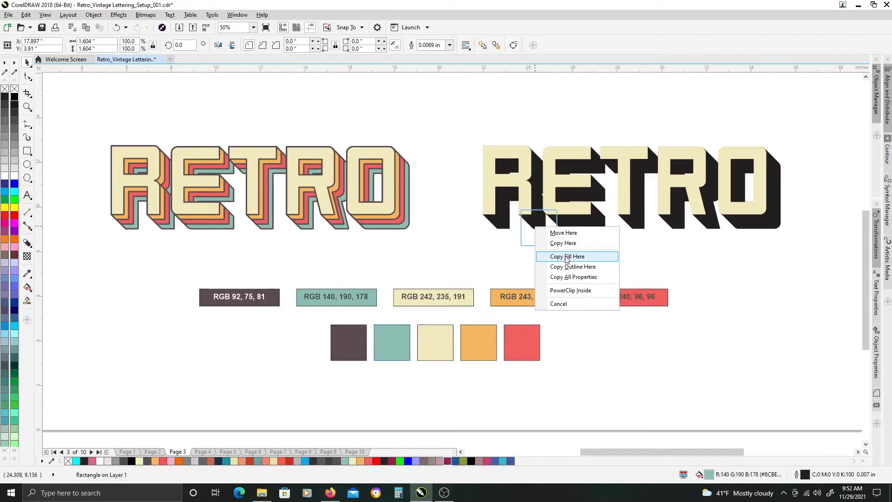
pyautogui.click(567, 256)
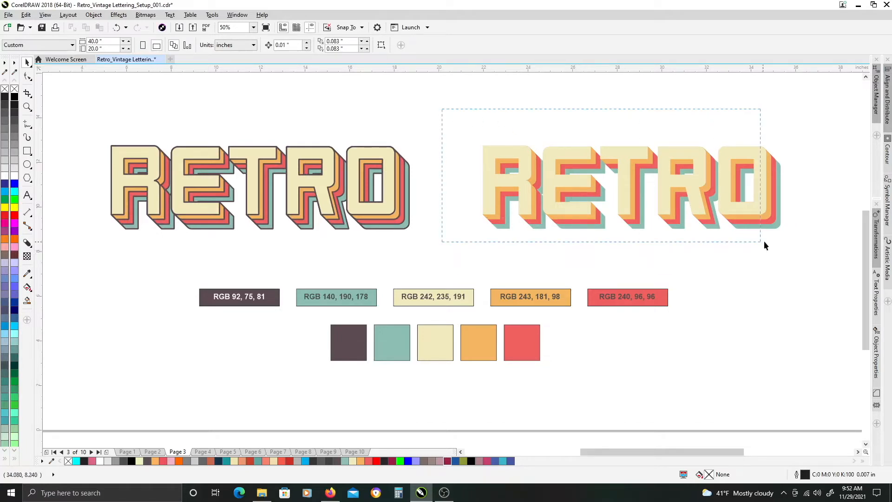
pyautogui.click(626, 188)
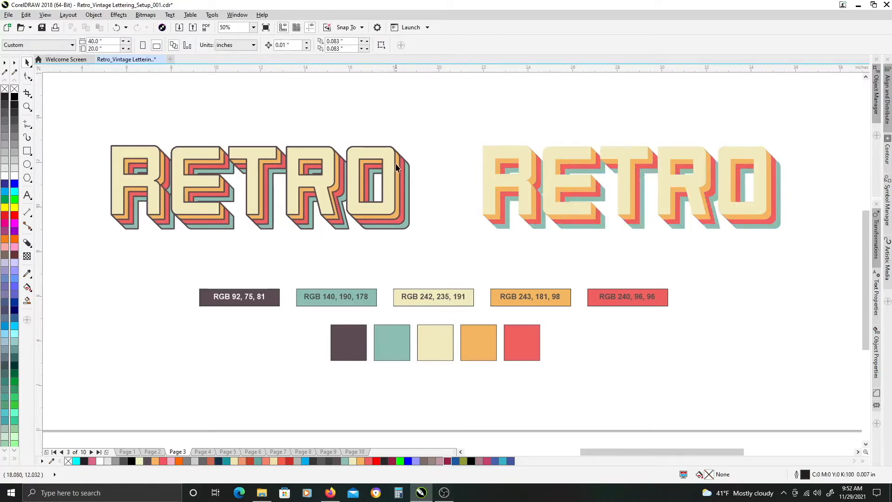
pyautogui.write('200')
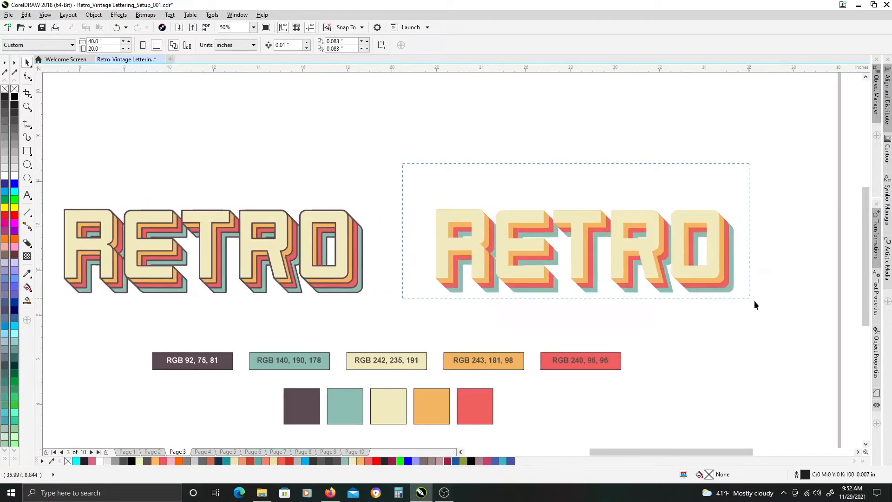
# Step: Select all four RETRO layers and give them a thicker dark outline via the property bar
pyautogui.click(576, 247)
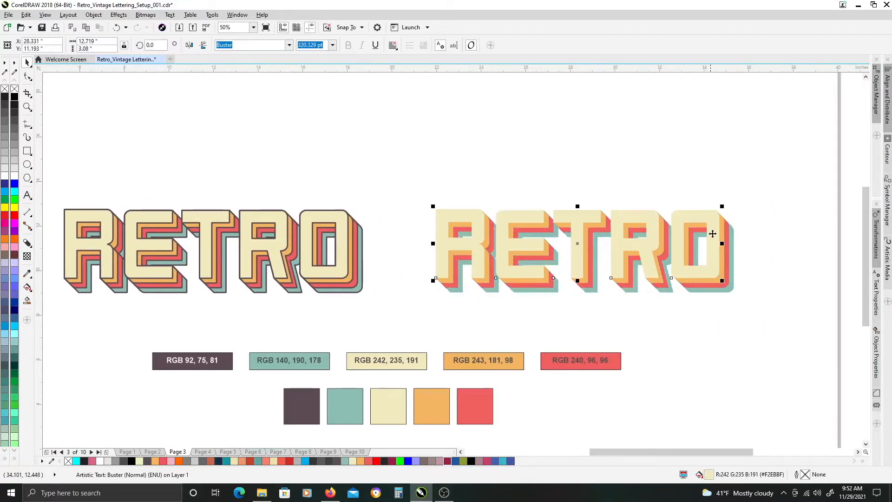
pyautogui.click(227, 27)
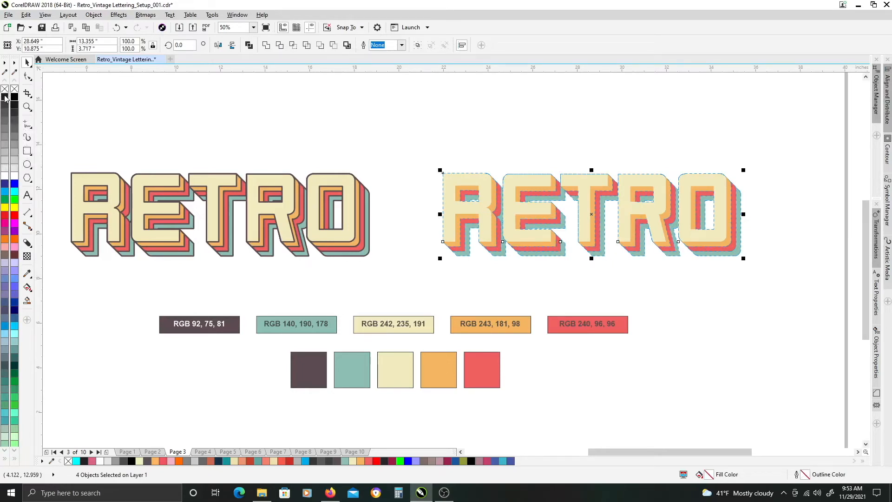
pyautogui.moveTo(13, 97)
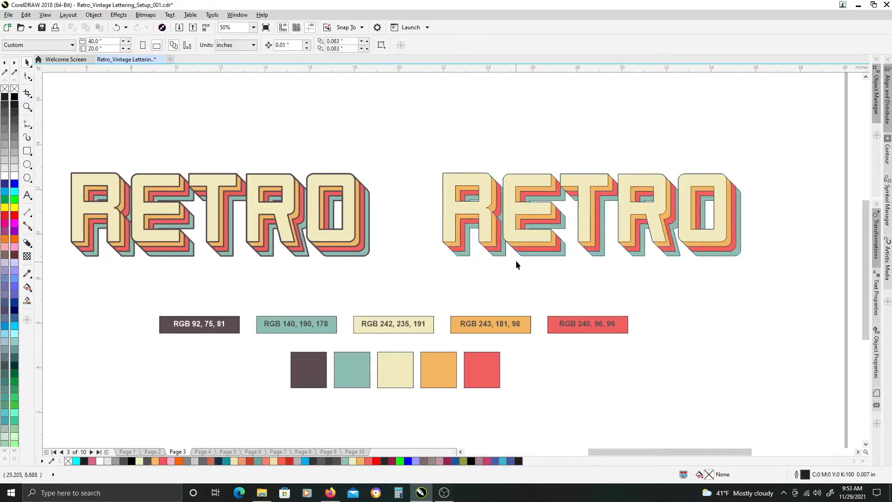
pyautogui.click(589, 219)
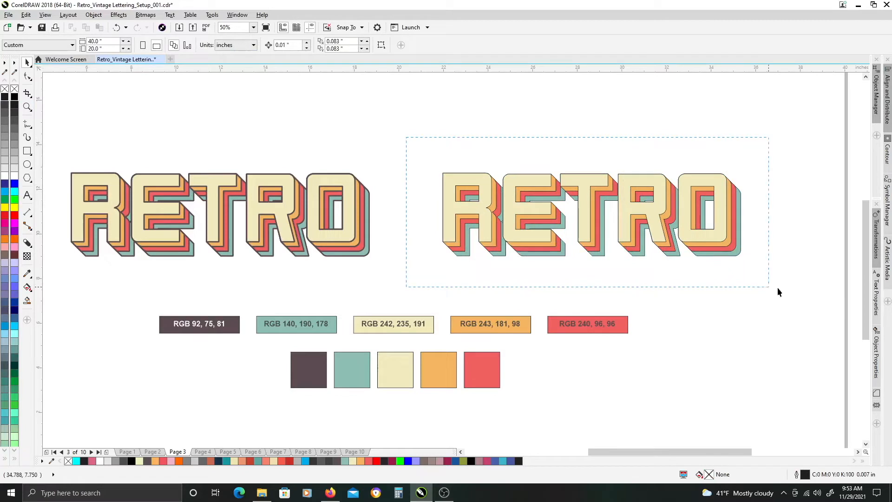
pyautogui.click(592, 214)
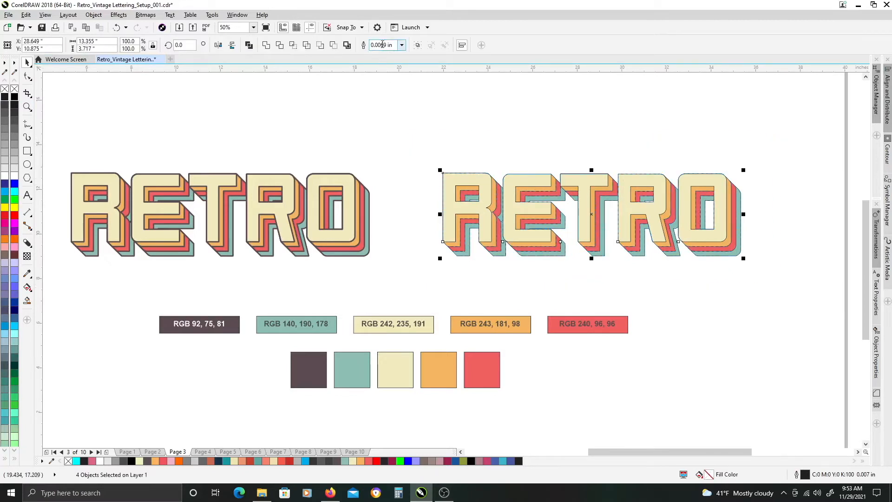
pyautogui.moveTo(382, 44)
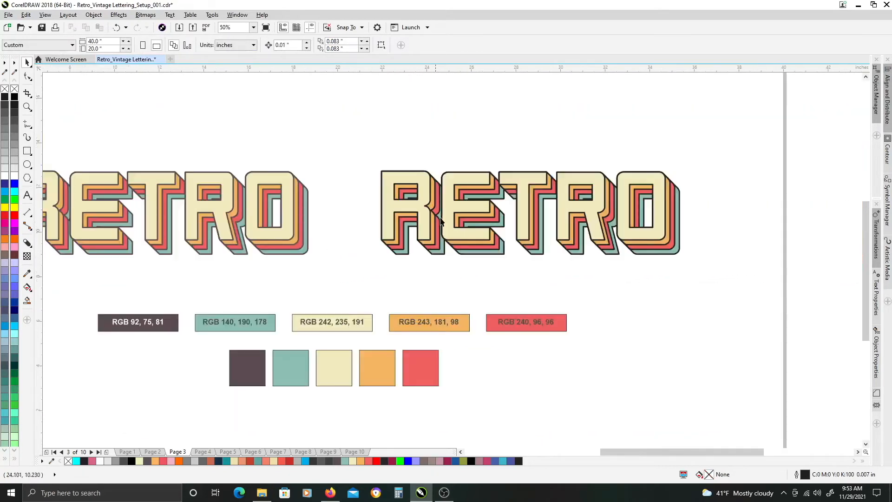
# Step: Zoom to inspect the lettering's heavy dark outline up close
pyautogui.write('200')
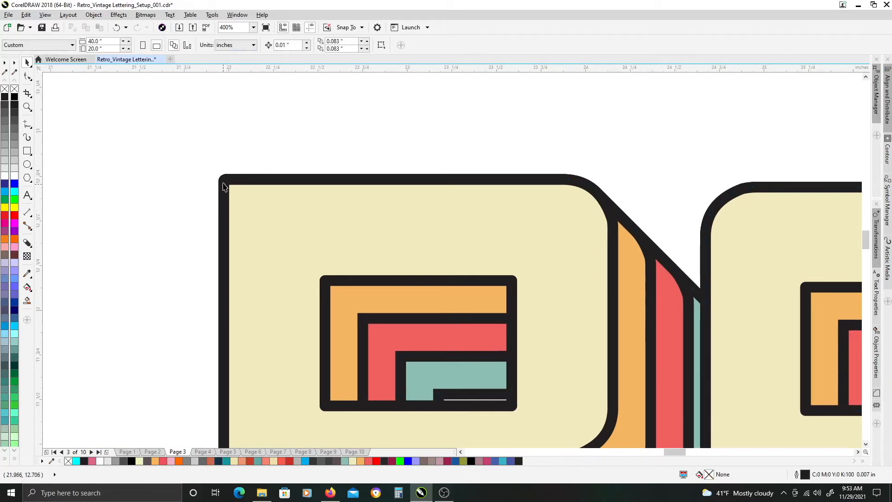
pyautogui.moveTo(225, 182)
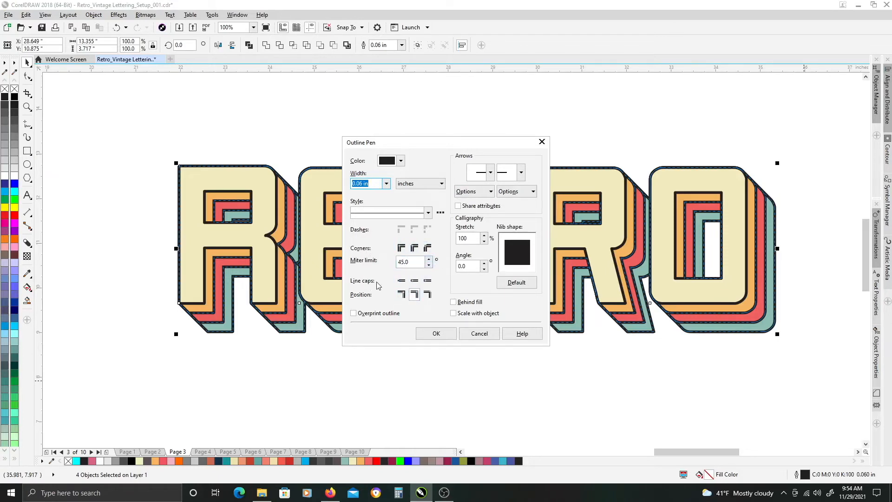
# Step: Set the Outline Pen to Round corners and Round line caps and apply it
pyautogui.click(400, 248)
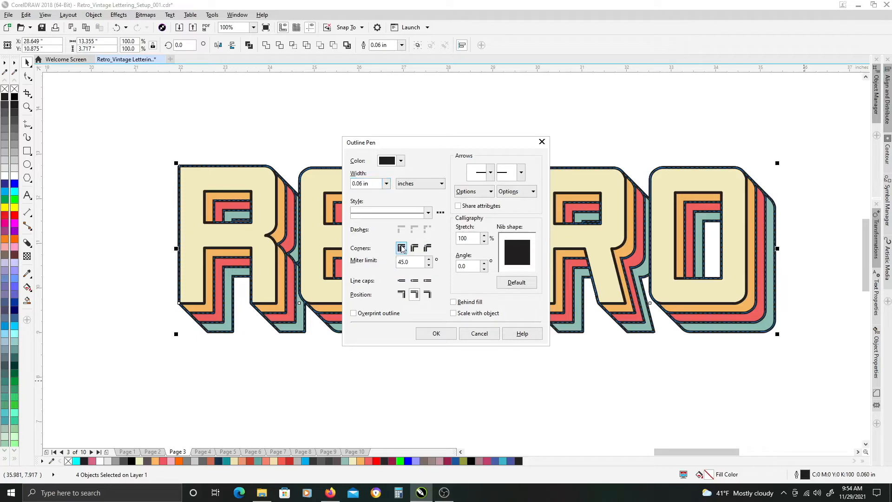
pyautogui.click(401, 280)
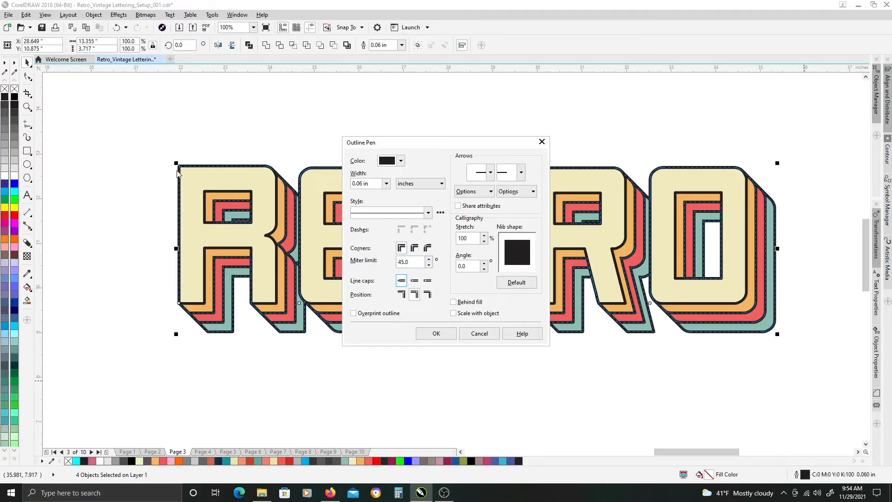
pyautogui.moveTo(414, 247)
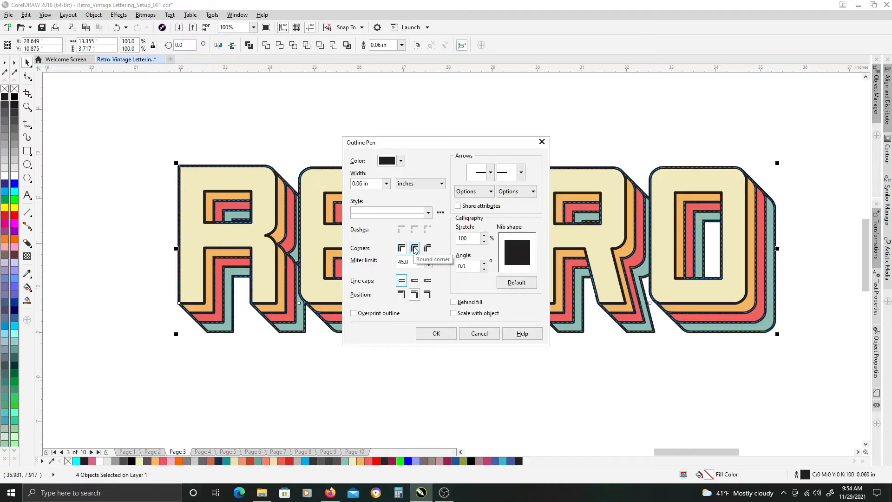
pyautogui.click(414, 247)
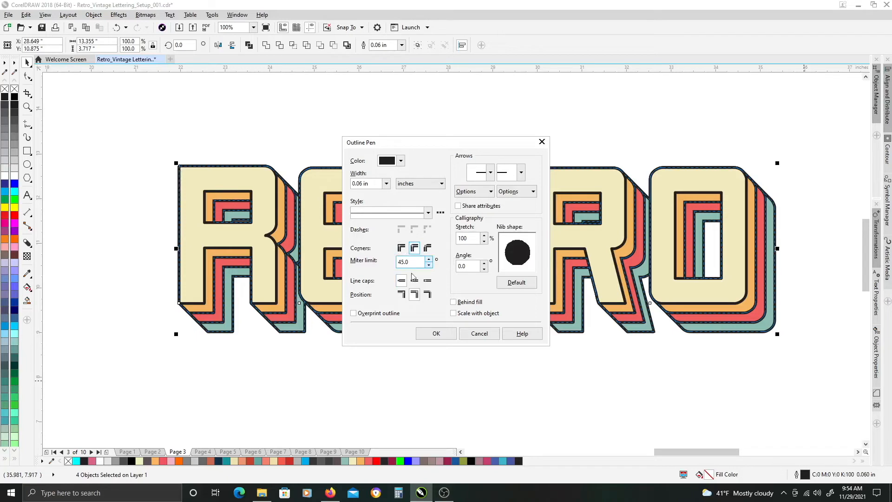
pyautogui.click(414, 280)
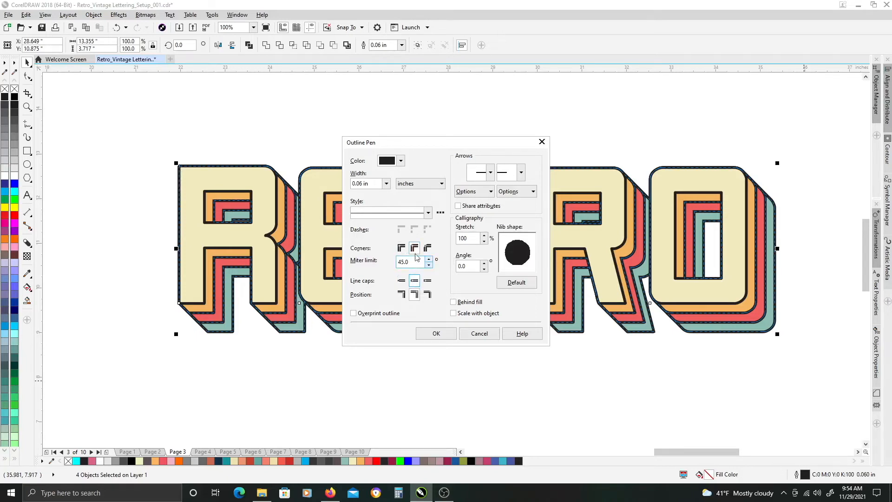
pyautogui.moveTo(414, 247)
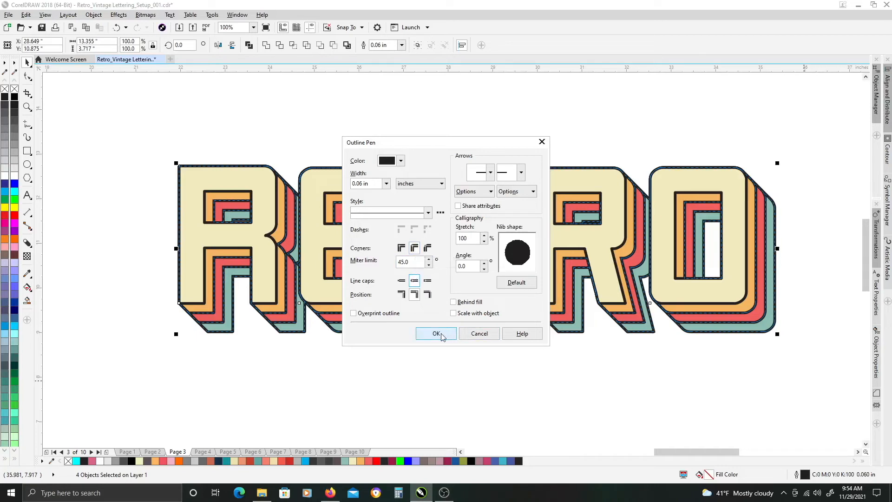
pyautogui.click(436, 333)
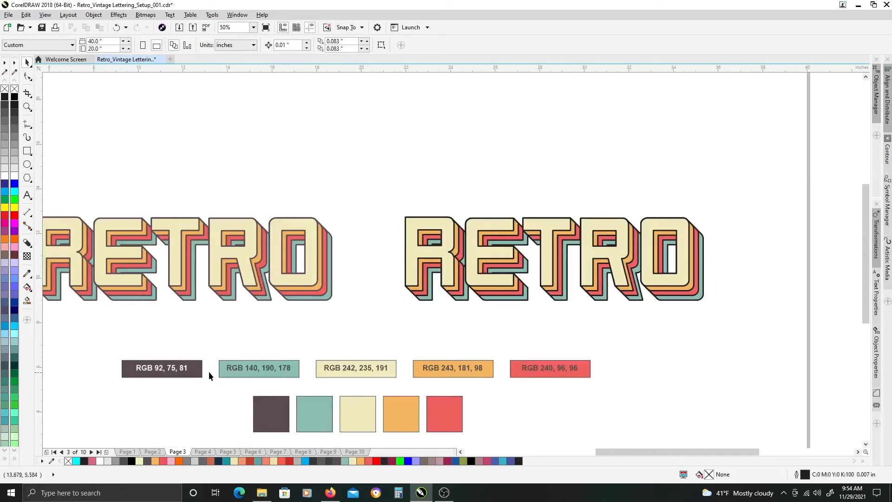
pyautogui.moveTo(306, 278)
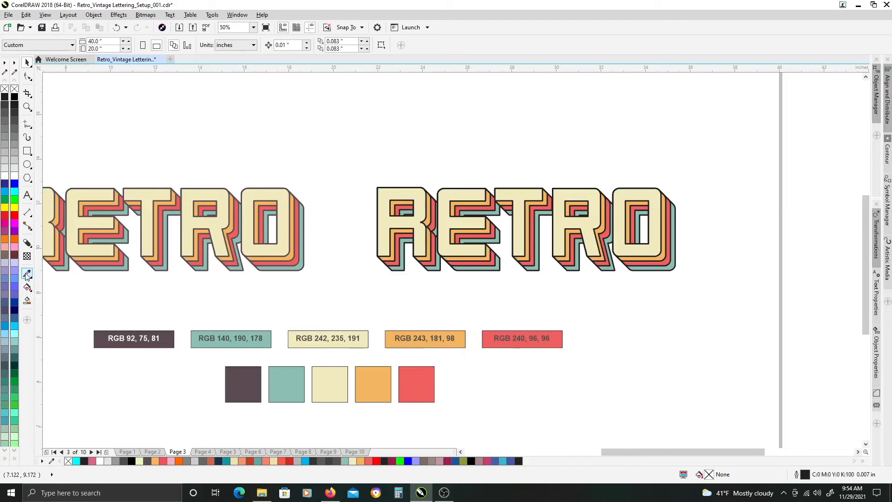
# Step: Sample the dark brown RGB 92, 75, 81 swatch with the Color Eyedropper for the outline
pyautogui.click(27, 273)
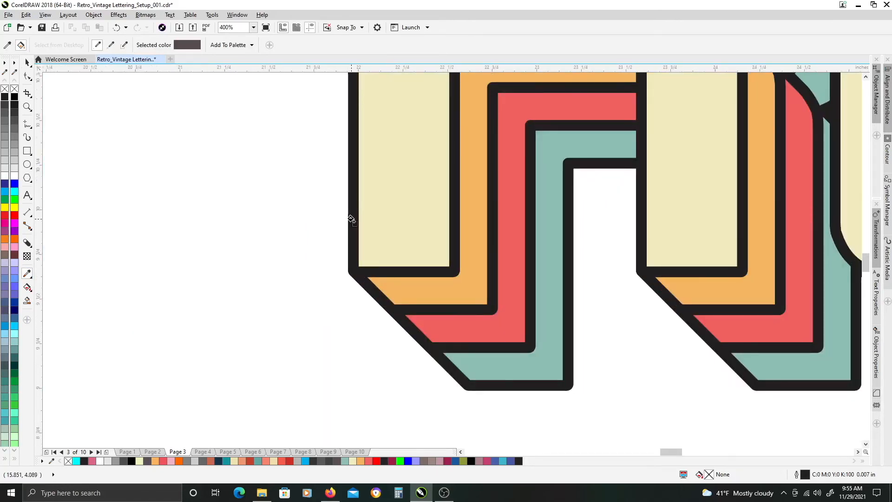
pyautogui.moveTo(377, 224)
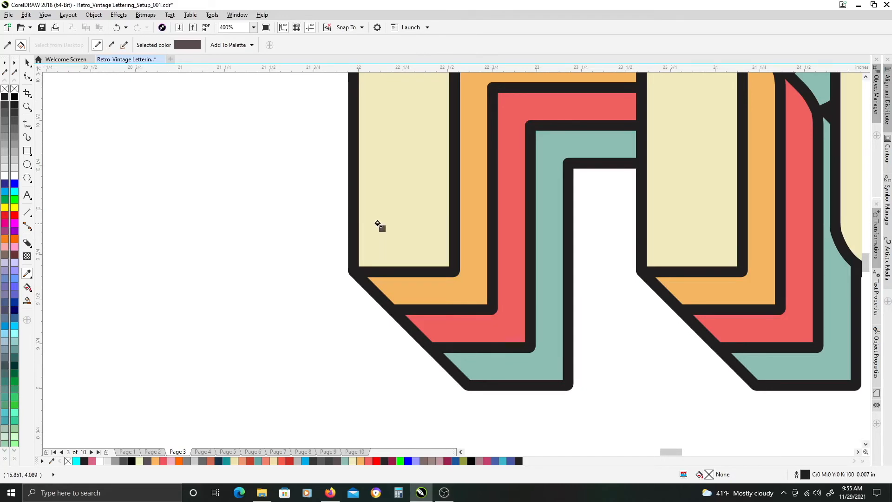
pyautogui.moveTo(376, 224)
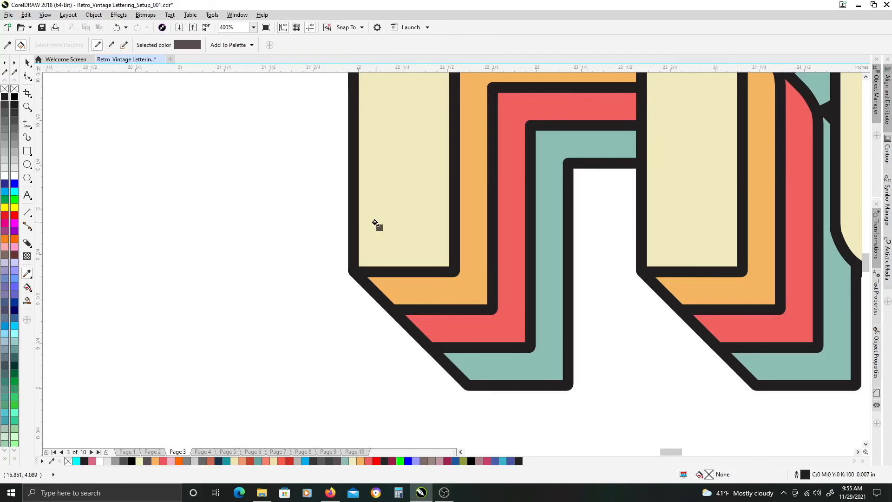
pyautogui.moveTo(351, 229)
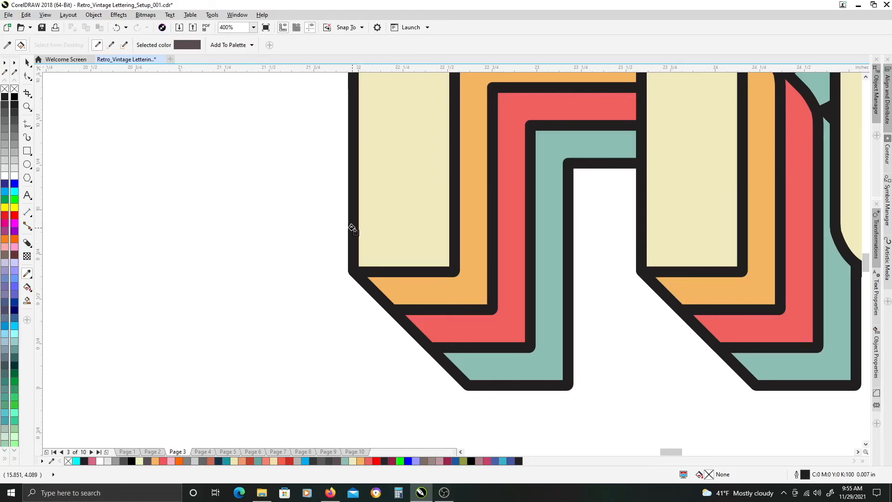
pyautogui.moveTo(374, 231)
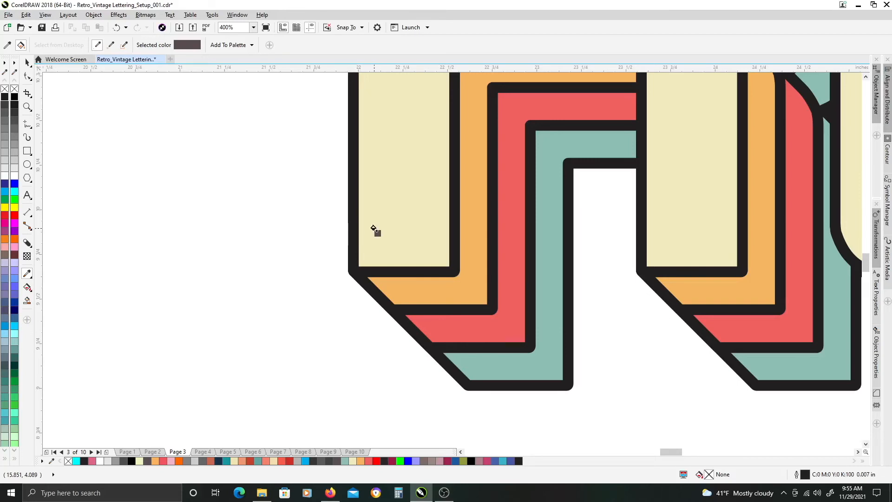
pyautogui.moveTo(351, 228)
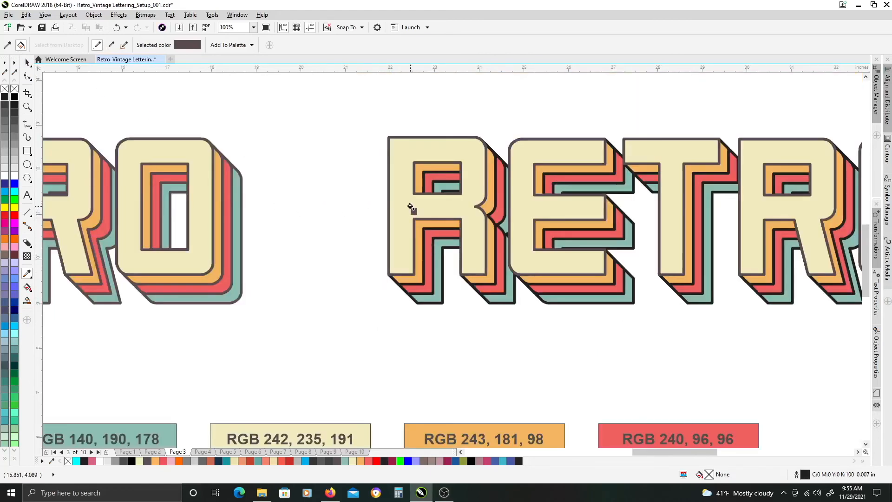
pyautogui.moveTo(26, 62)
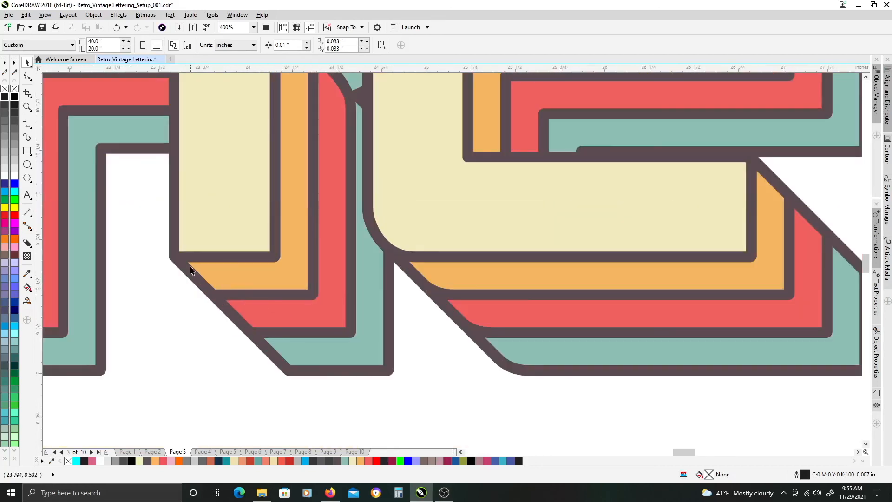
pyautogui.moveTo(350, 230)
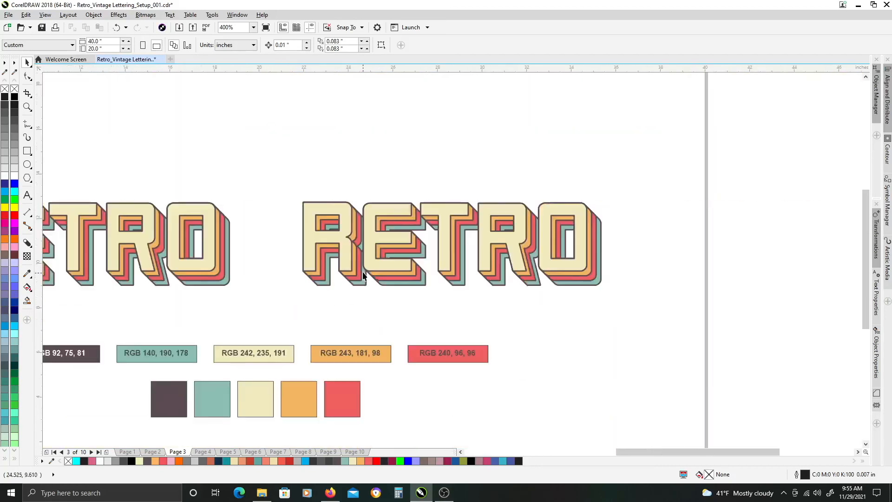
pyautogui.write('50')
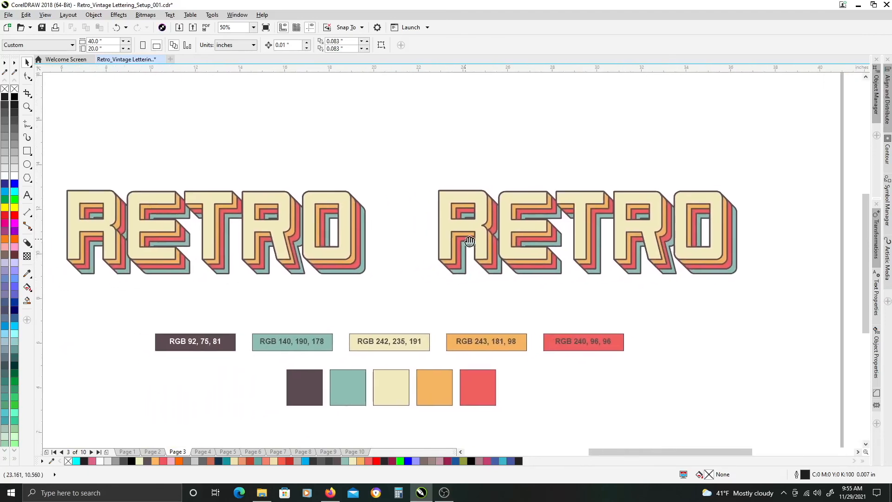